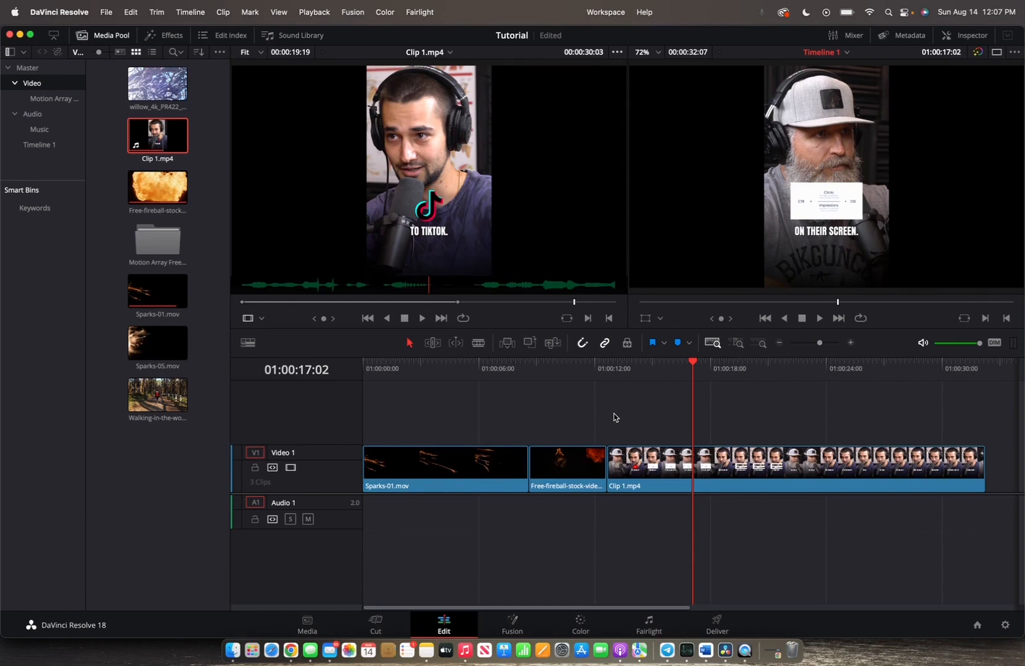
mouse_move(682, 441)
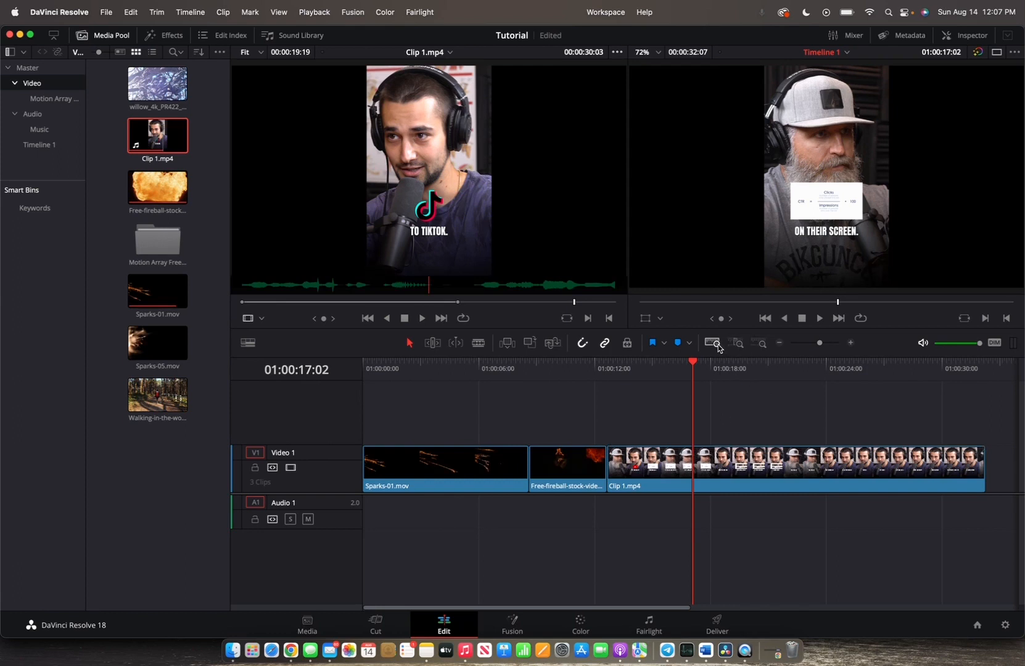
mouse_move(716, 345)
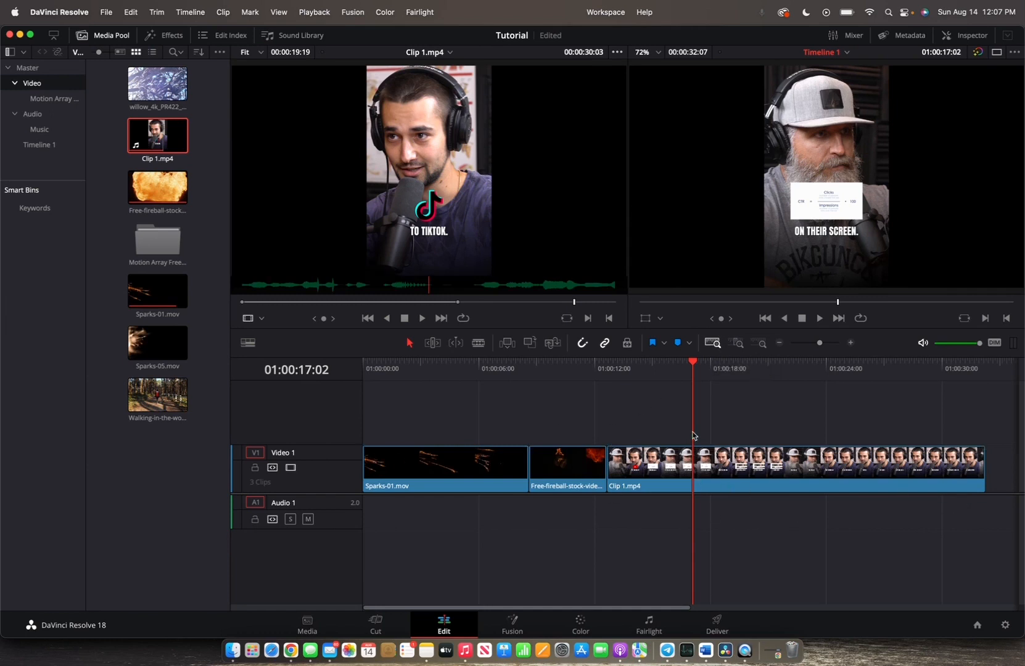
mouse_move(698, 382)
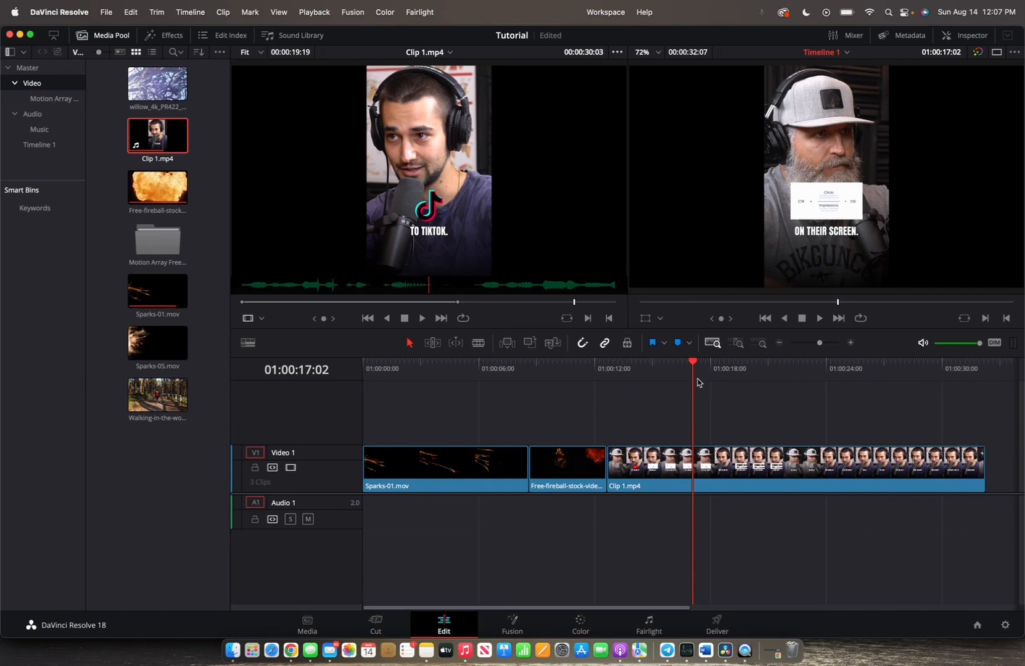
mouse_move(740, 351)
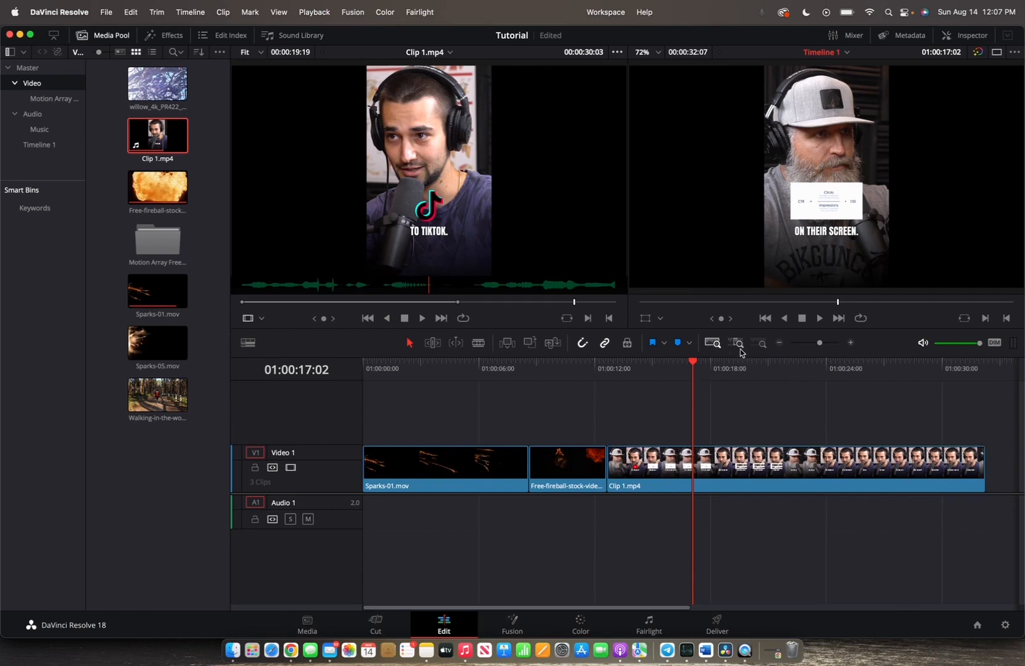
mouse_move(739, 345)
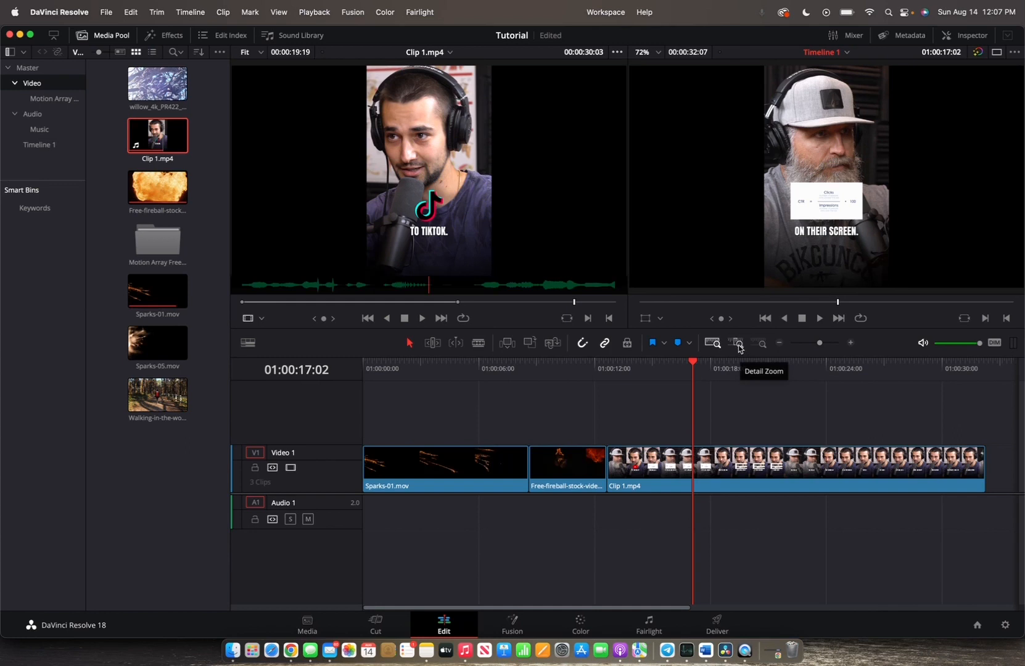
Apply Detail Zoom so the timeline shows only a few seconds of Clip 1.mp4 around the playhead
left_click(706, 367)
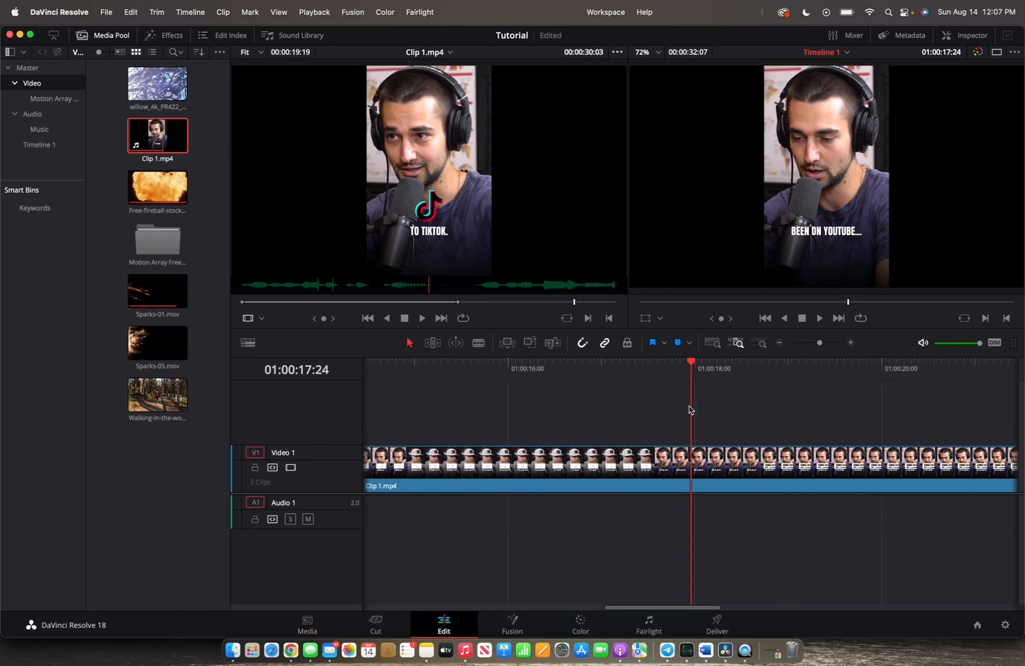
mouse_move(702, 430)
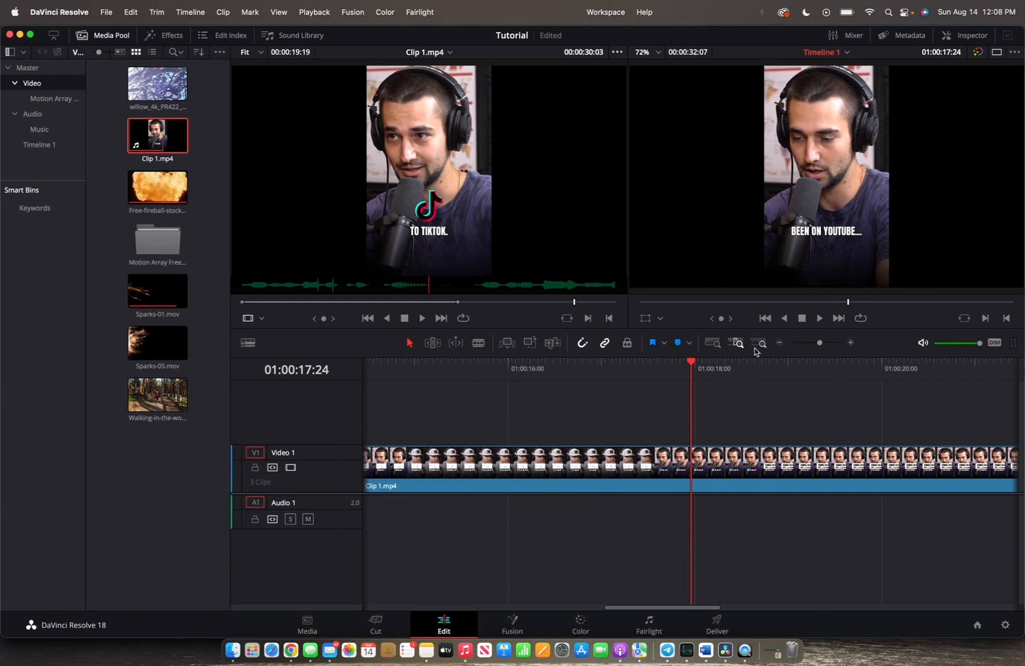
Switch to Custom Zoom and tune the slider to show Sparks-01.mov, the fireball clip, and Clip 1.mp4
left_click(778, 342)
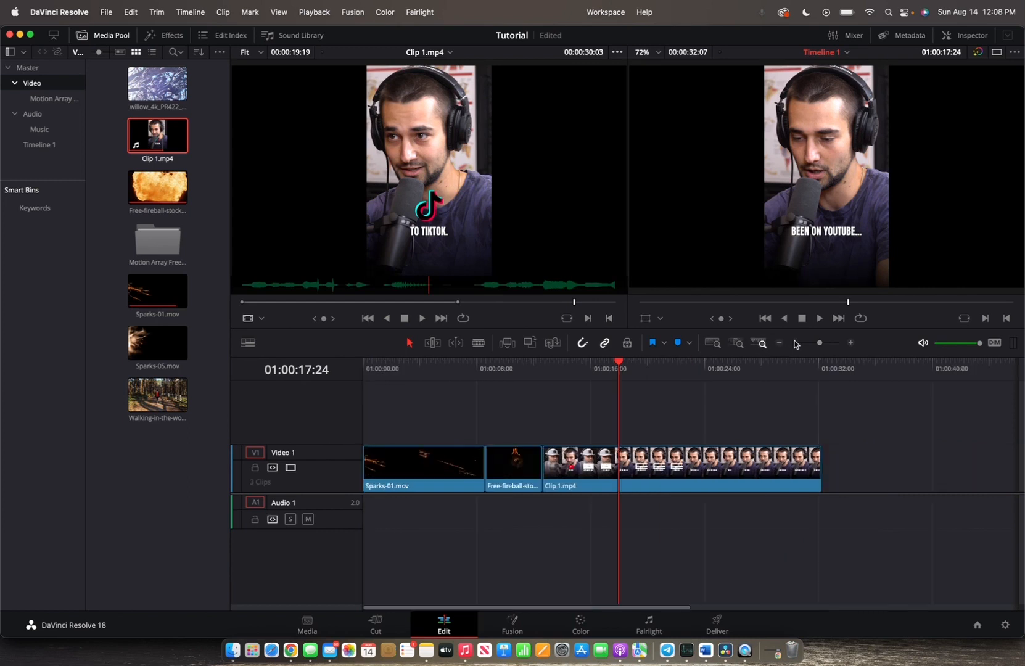
left_click(818, 342)
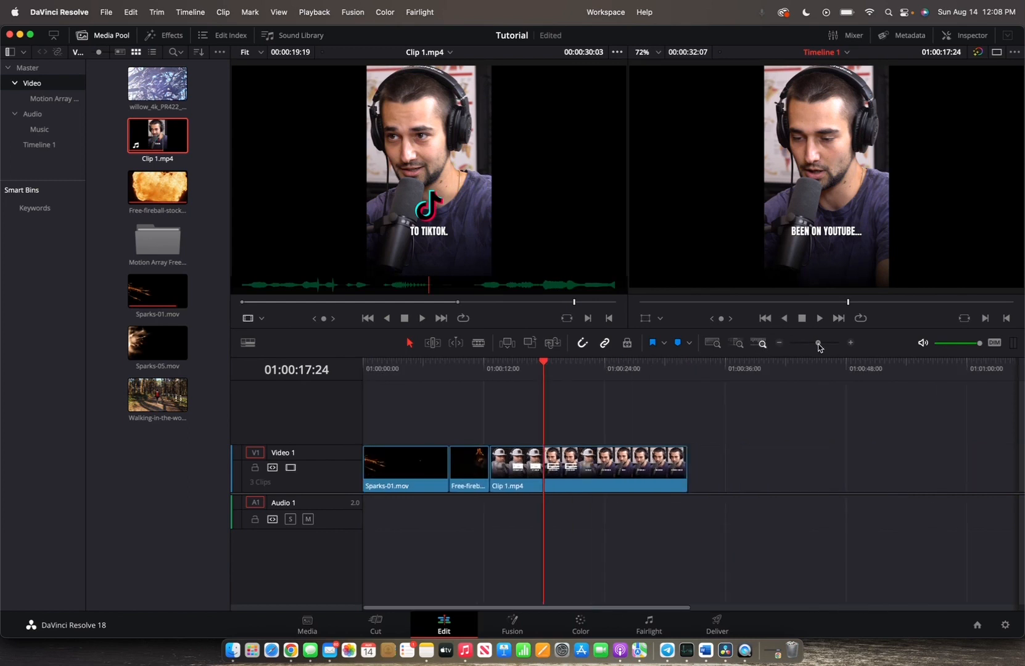
left_click(824, 342)
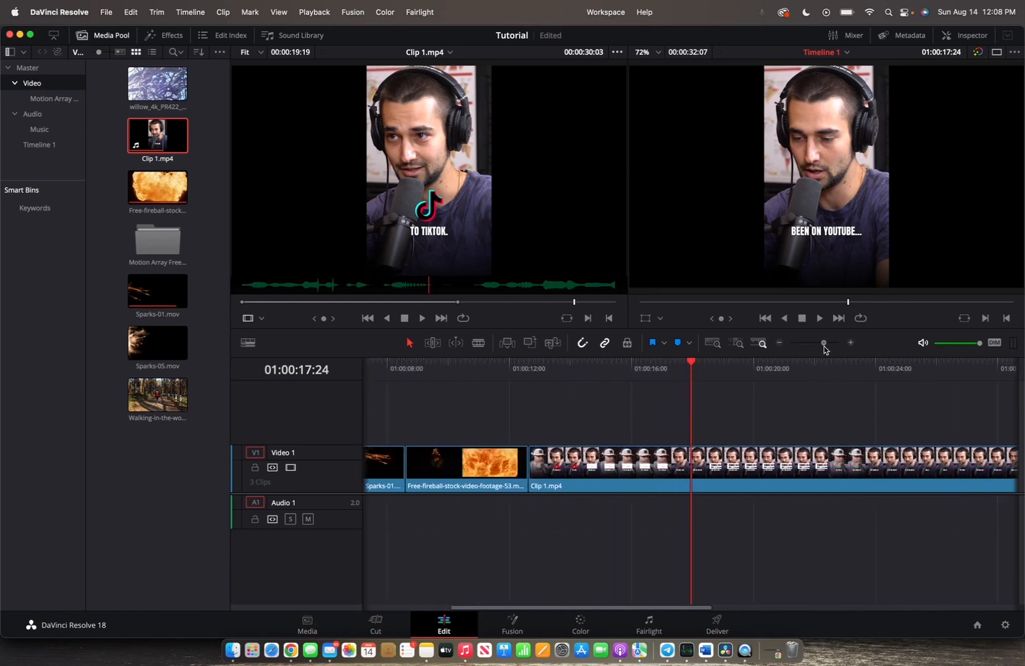